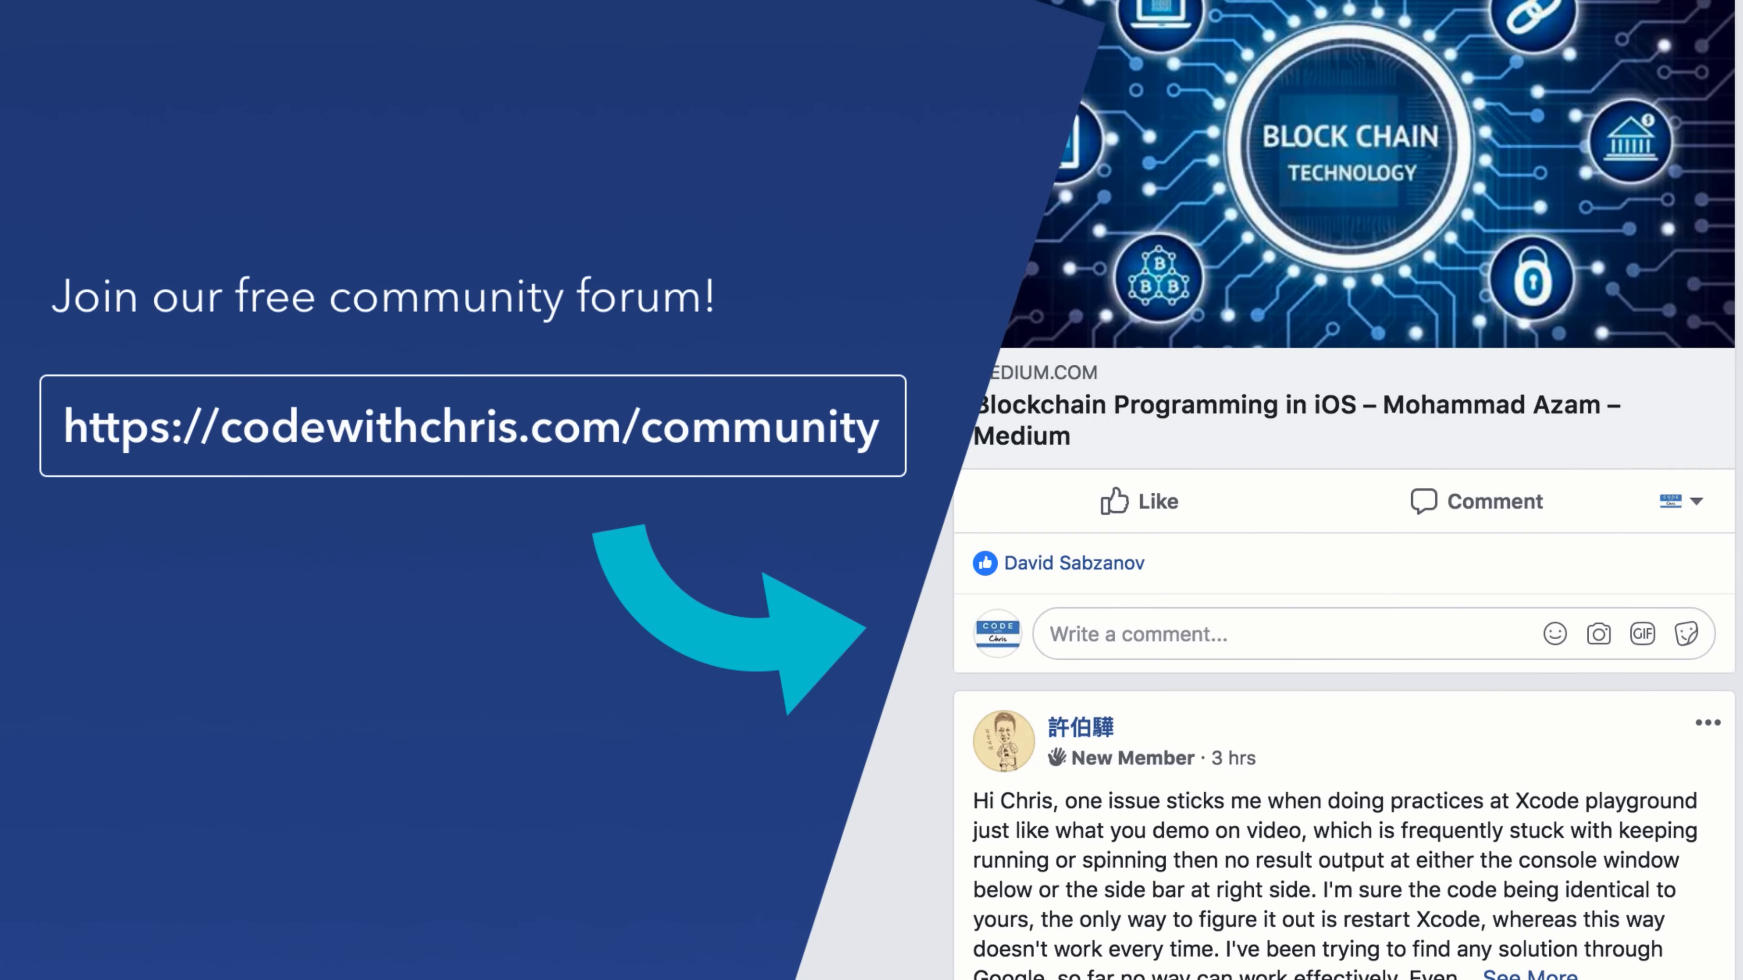
scroll(down, 3)
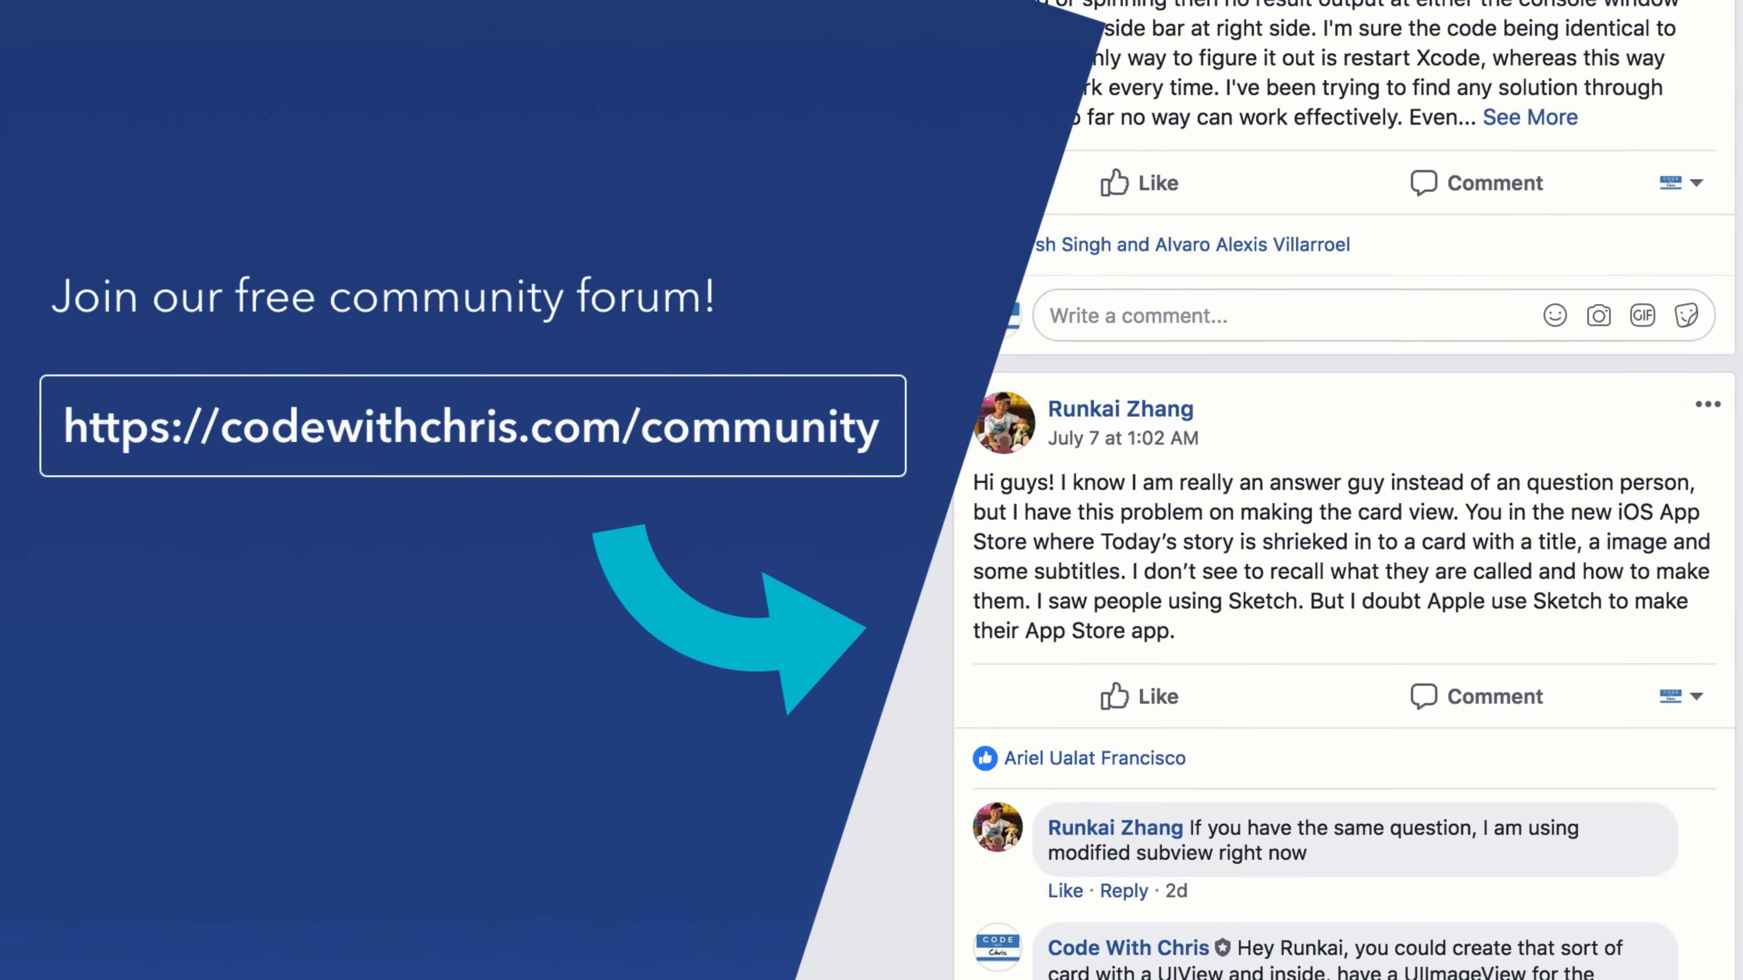
scroll(down, 3)
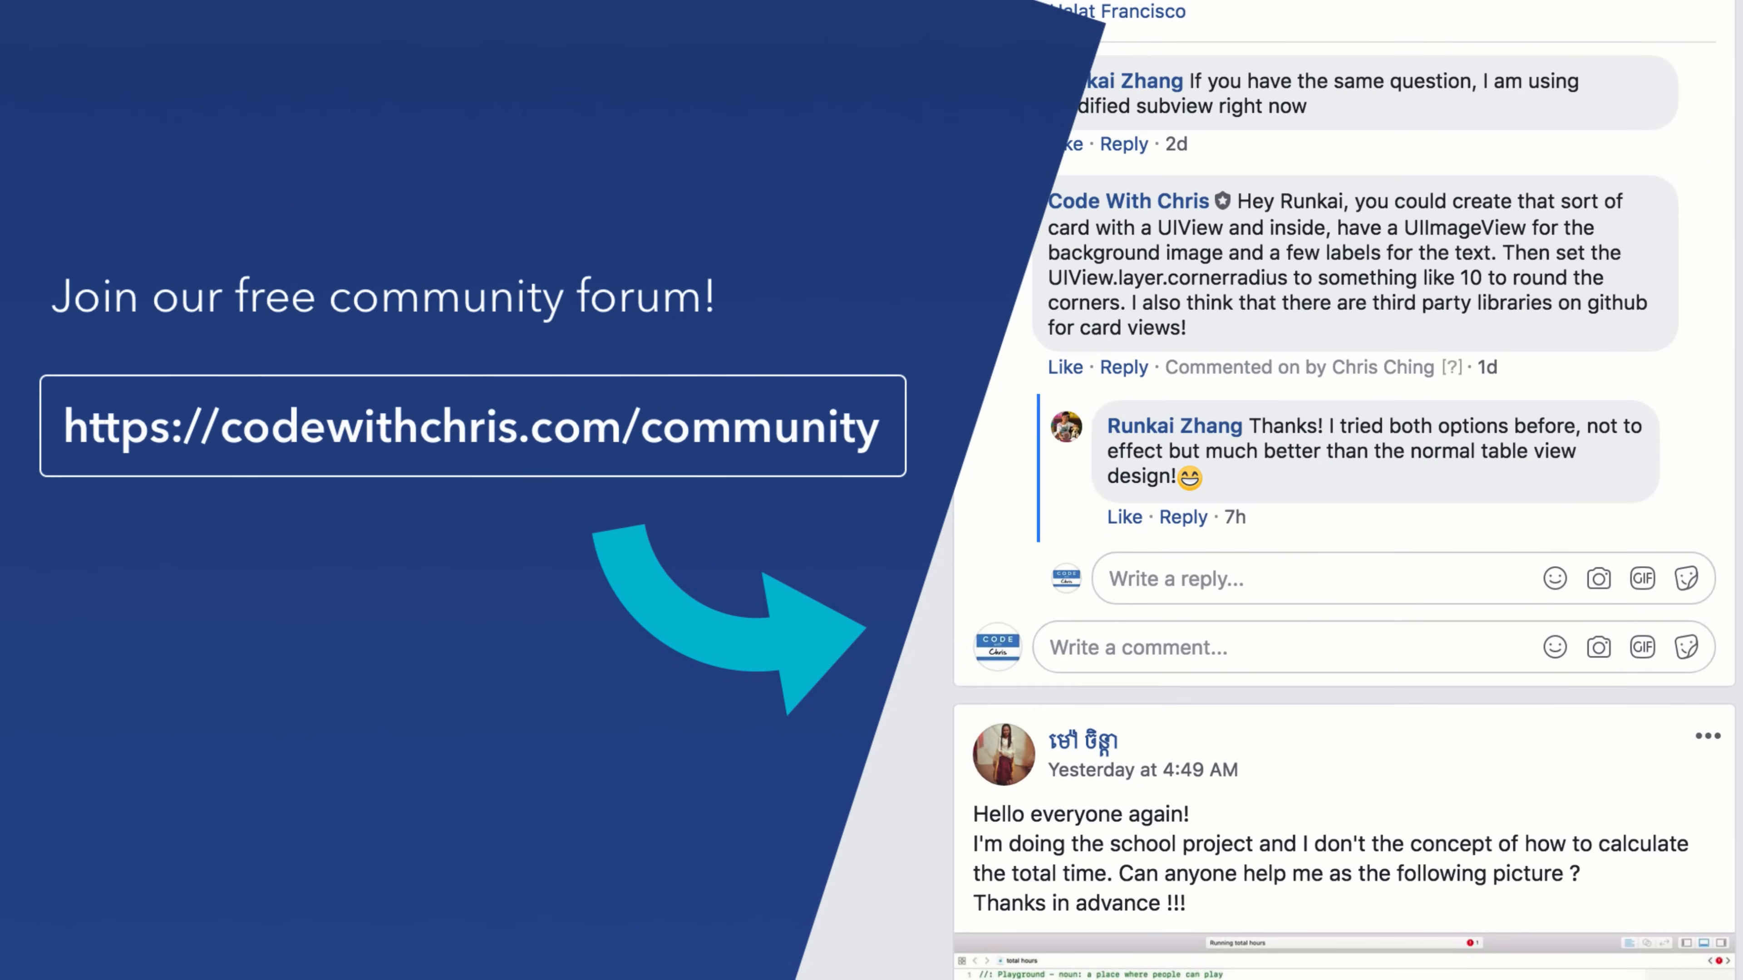